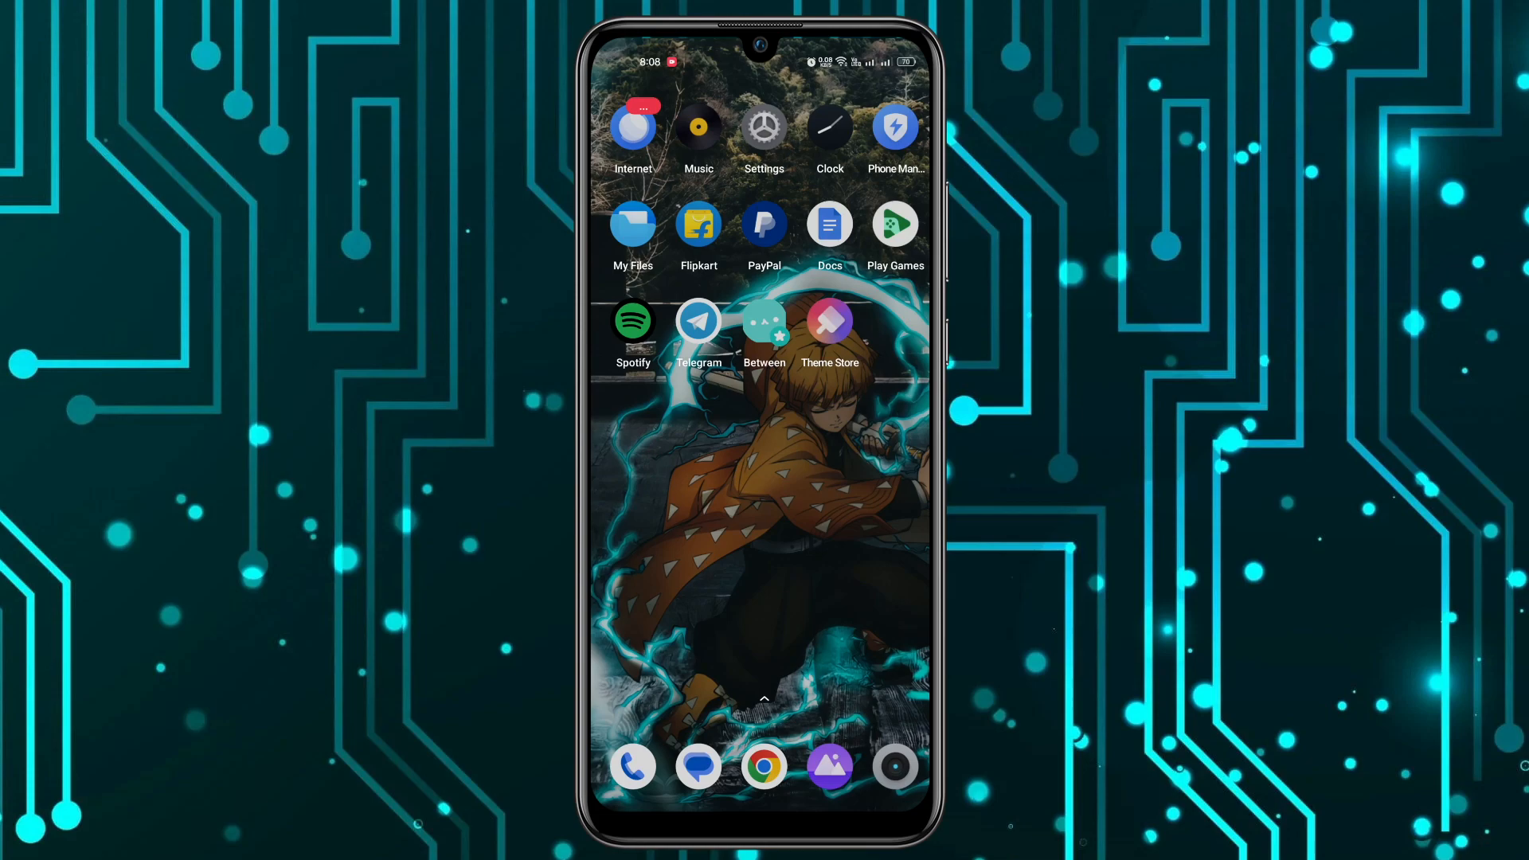
- Launch Telegram, search 'google drive' and enter the Google Drive X bot chat
{"action": "left_click", "coordinate": [698, 318]}
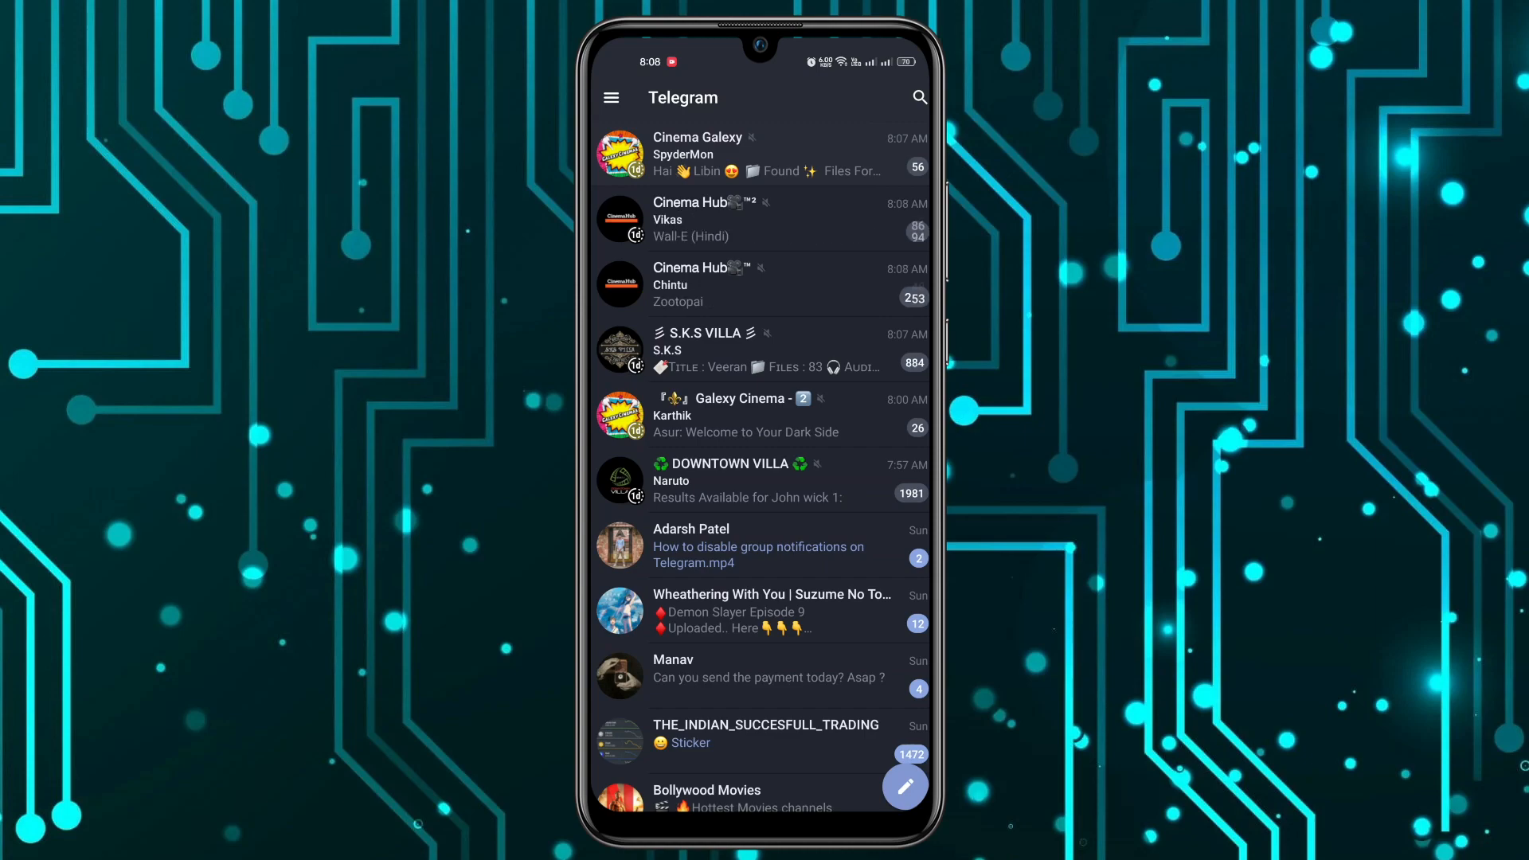
{"action": "left_click", "coordinate": [918, 97]}
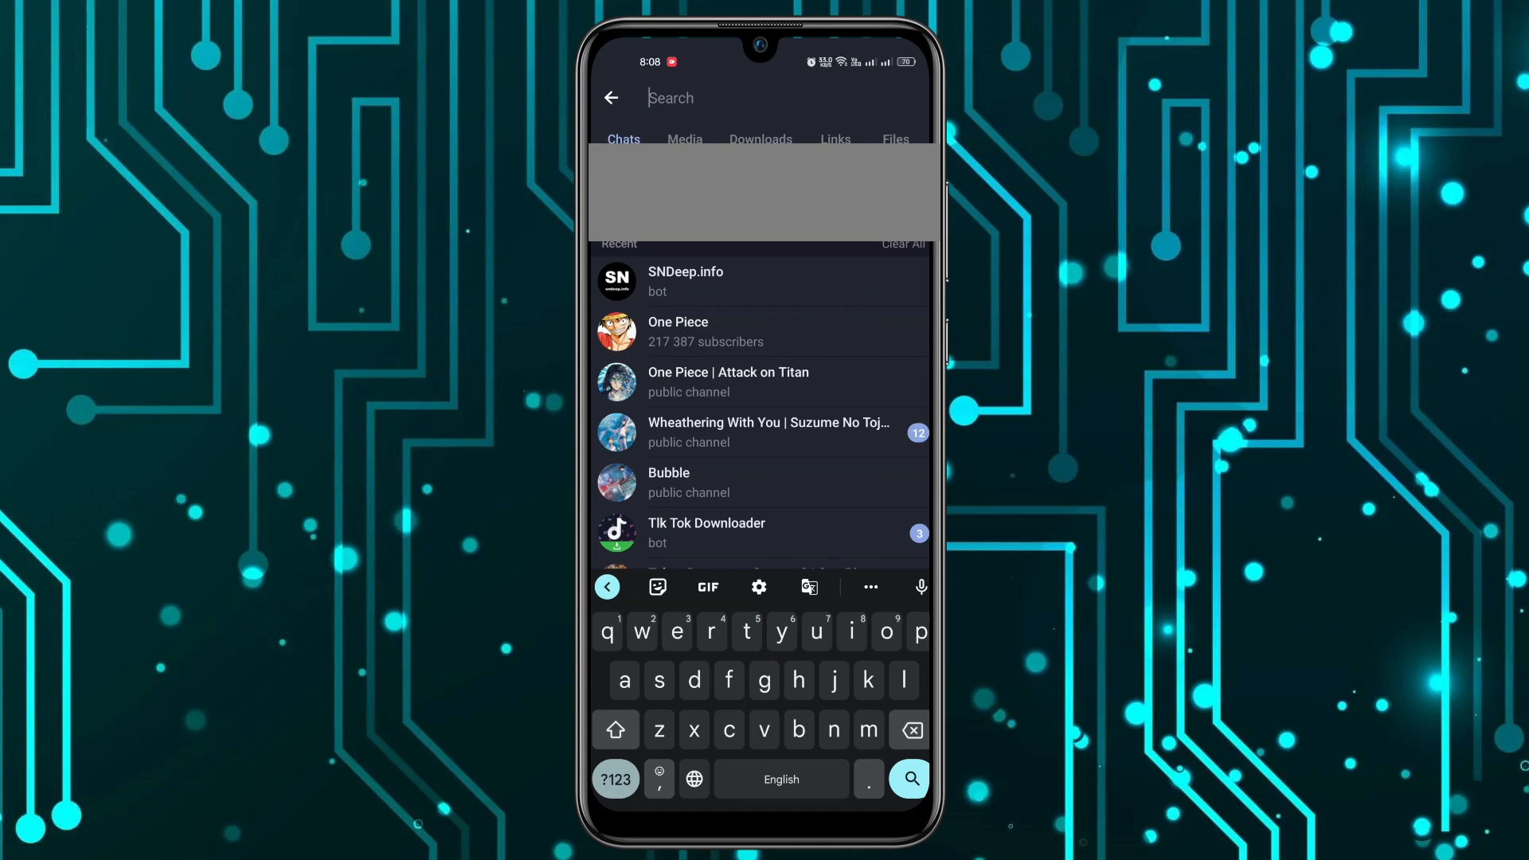
{"action": "type", "text": "google"}
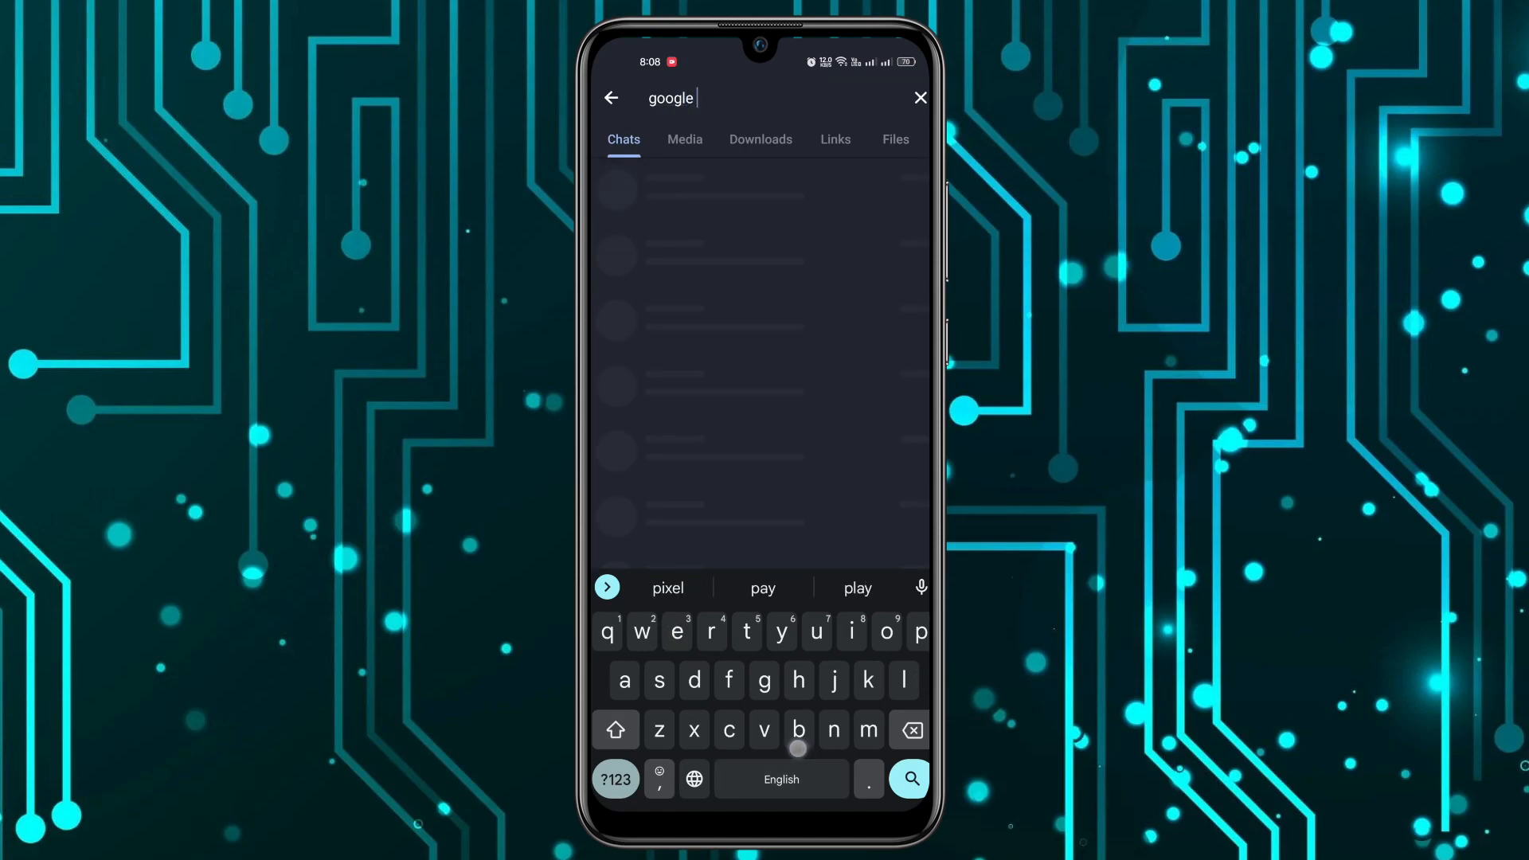
{"action": "type", "text": "drive"}
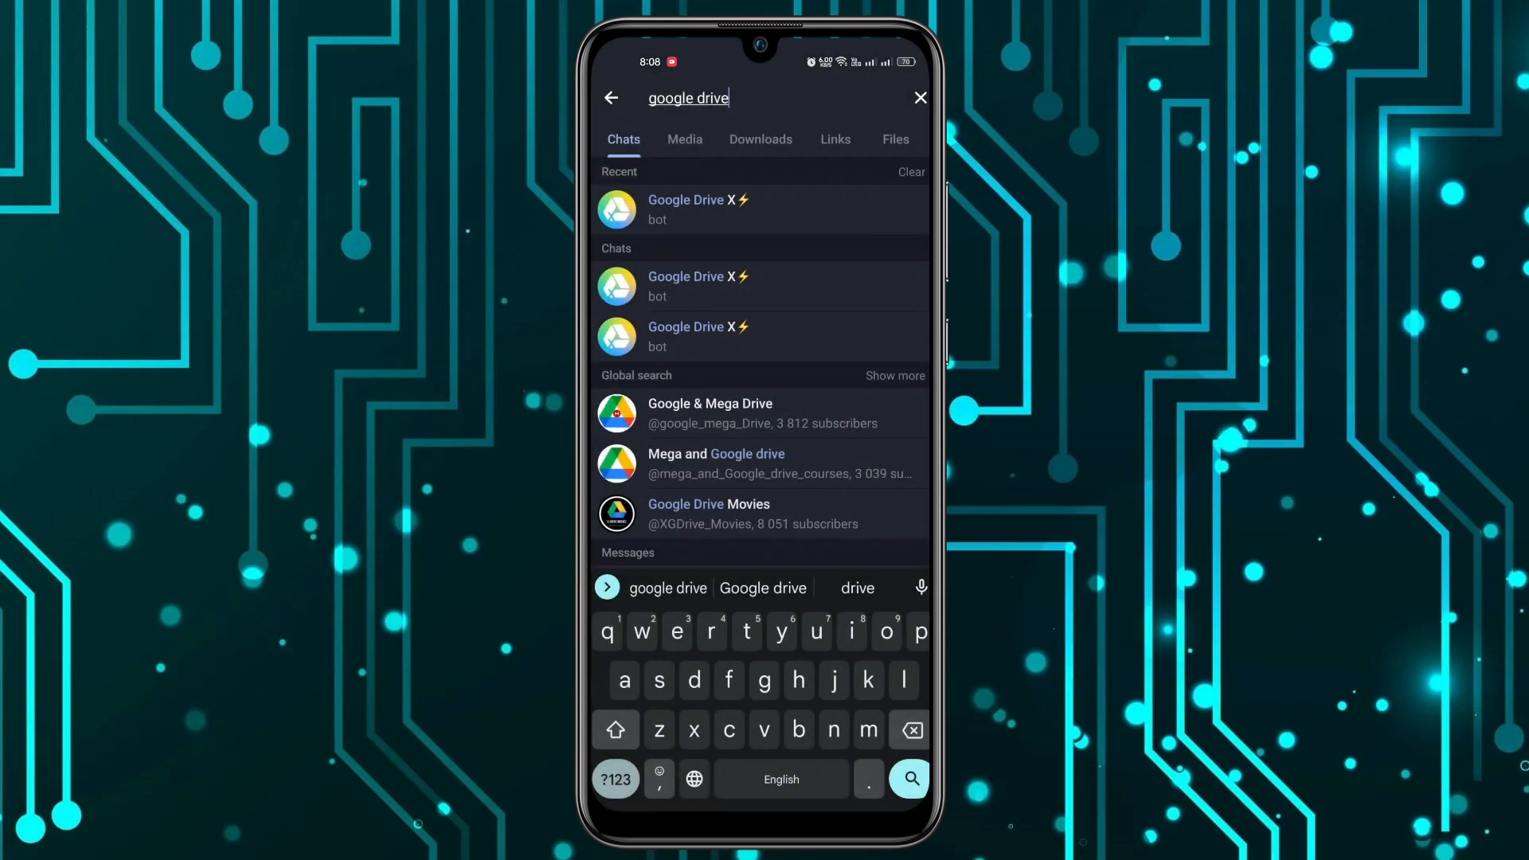
{"action": "left_click", "coordinate": [908, 779]}
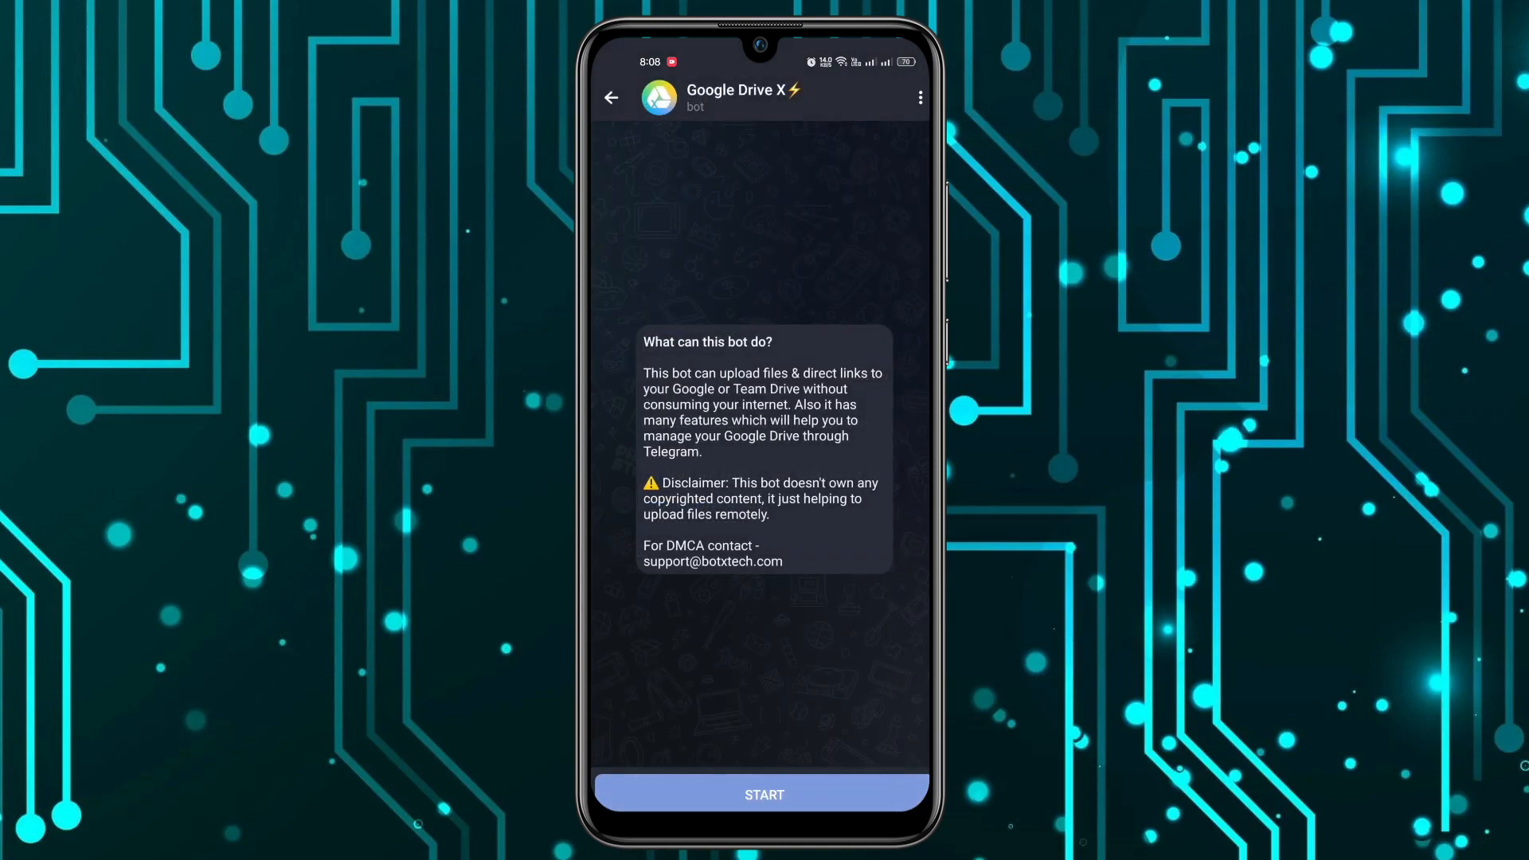
- Start the bot and confirm opening its authorization URL from the /login reply
{"action": "left_click", "coordinate": [763, 793]}
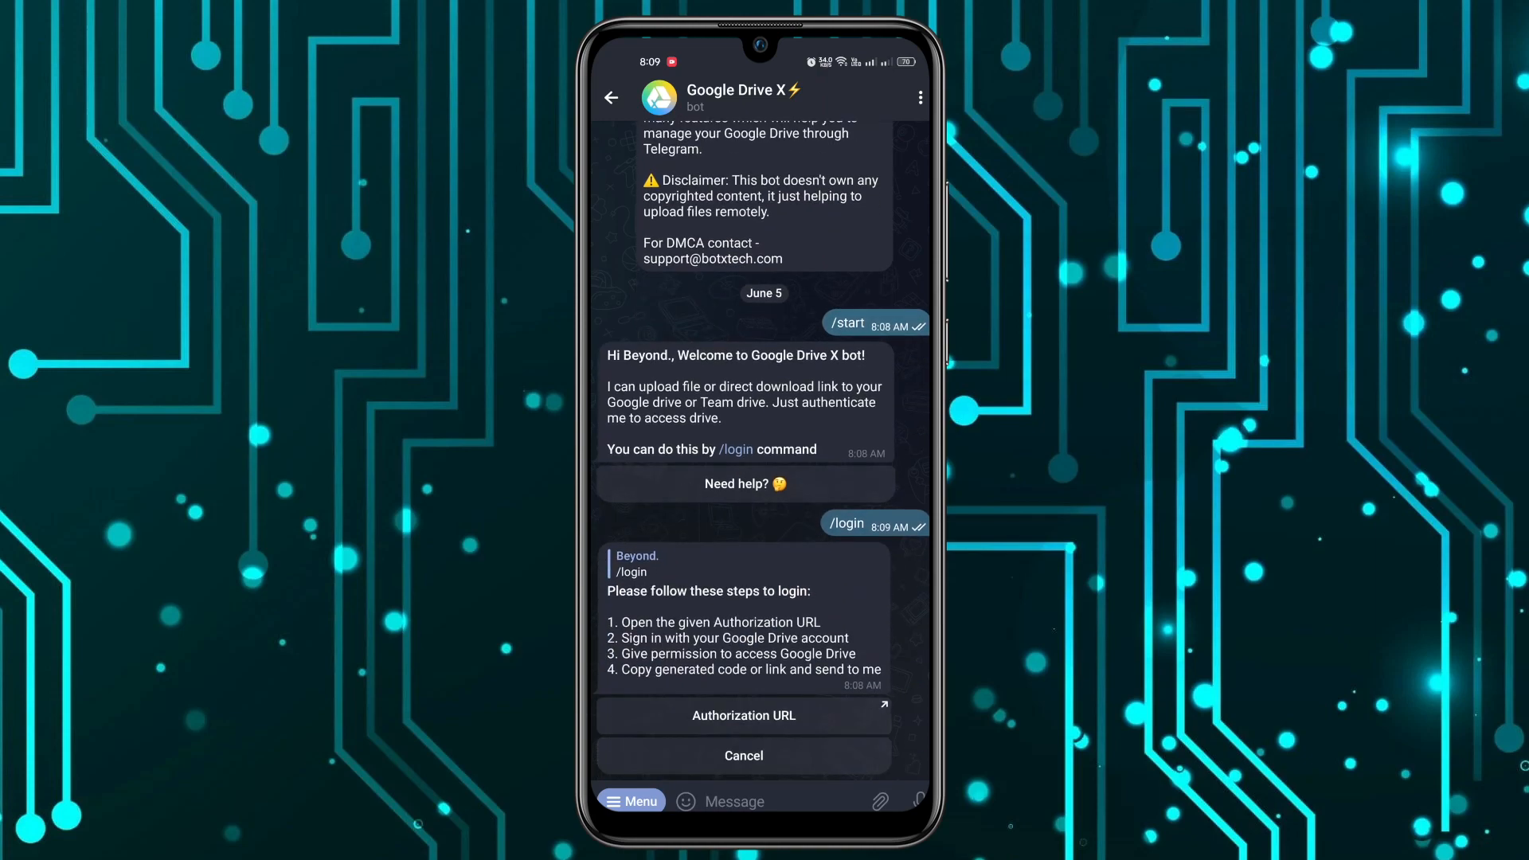
{"action": "left_click", "coordinate": [744, 716]}
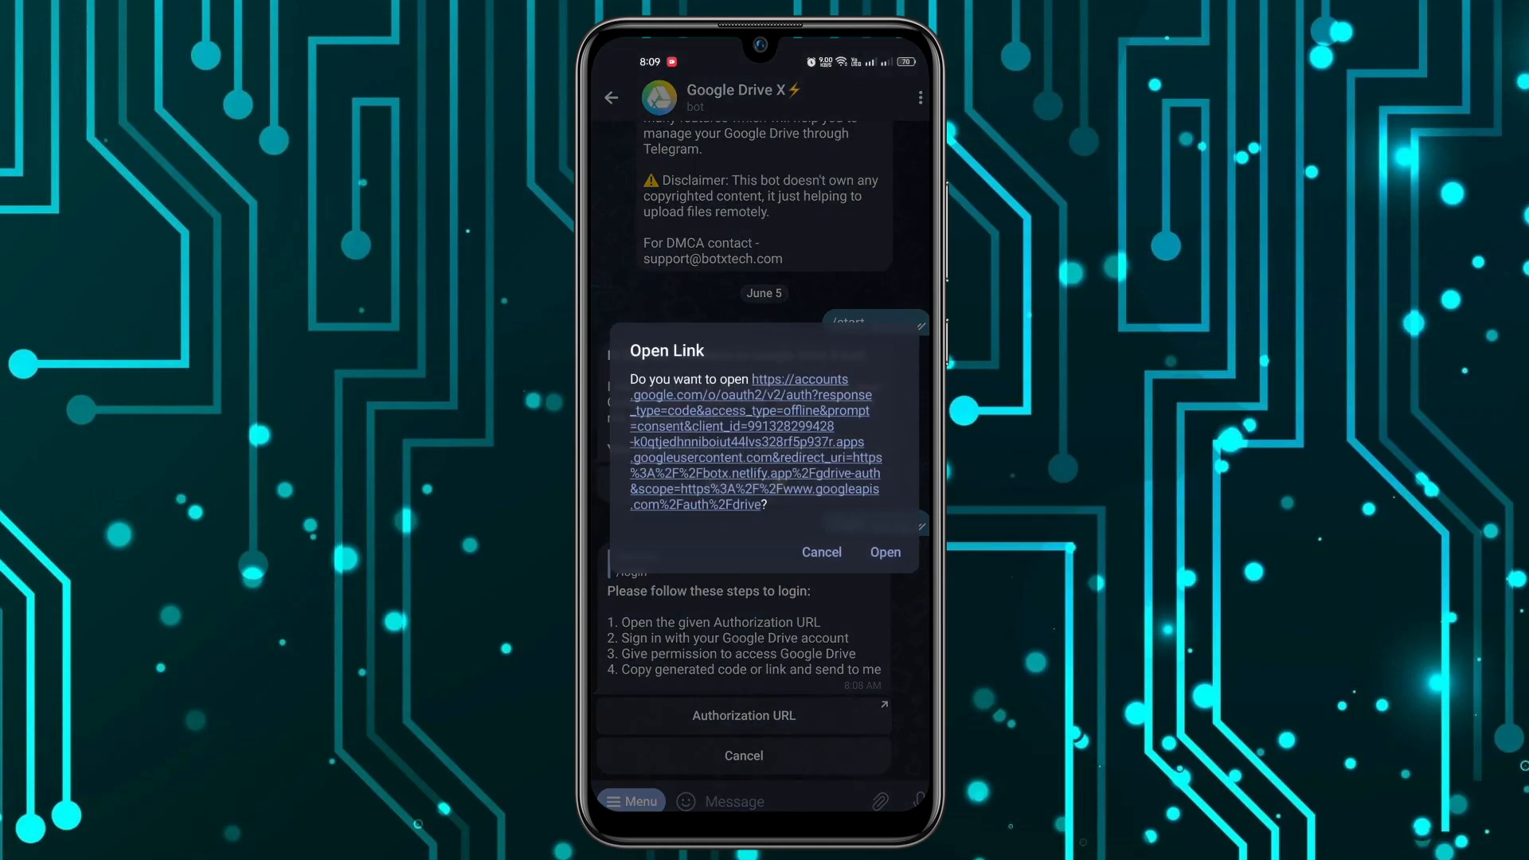
{"action": "left_click", "coordinate": [822, 553]}
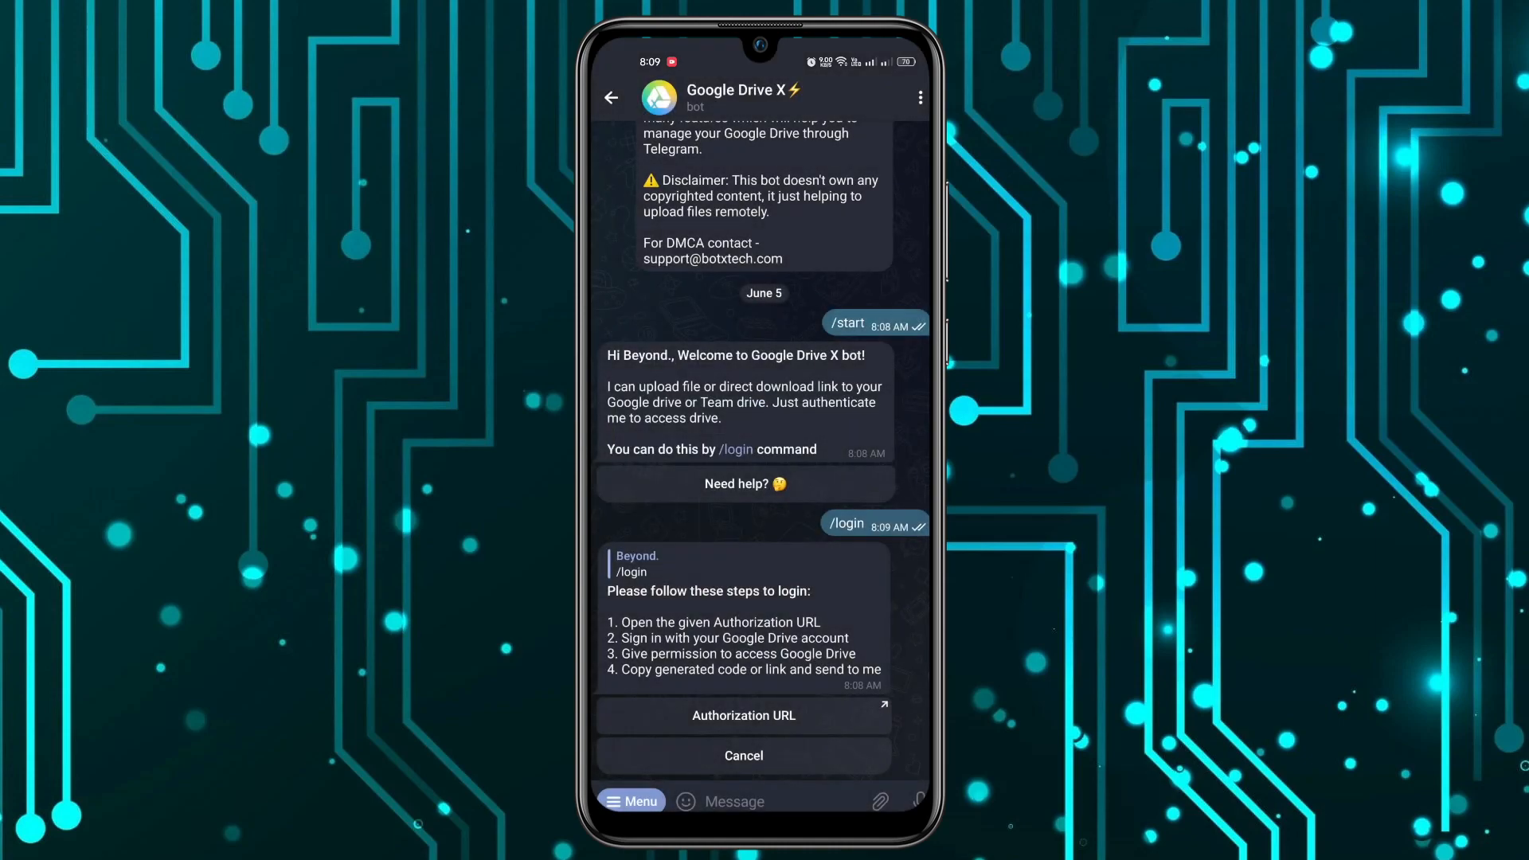
{"action": "left_click", "coordinate": [743, 715]}
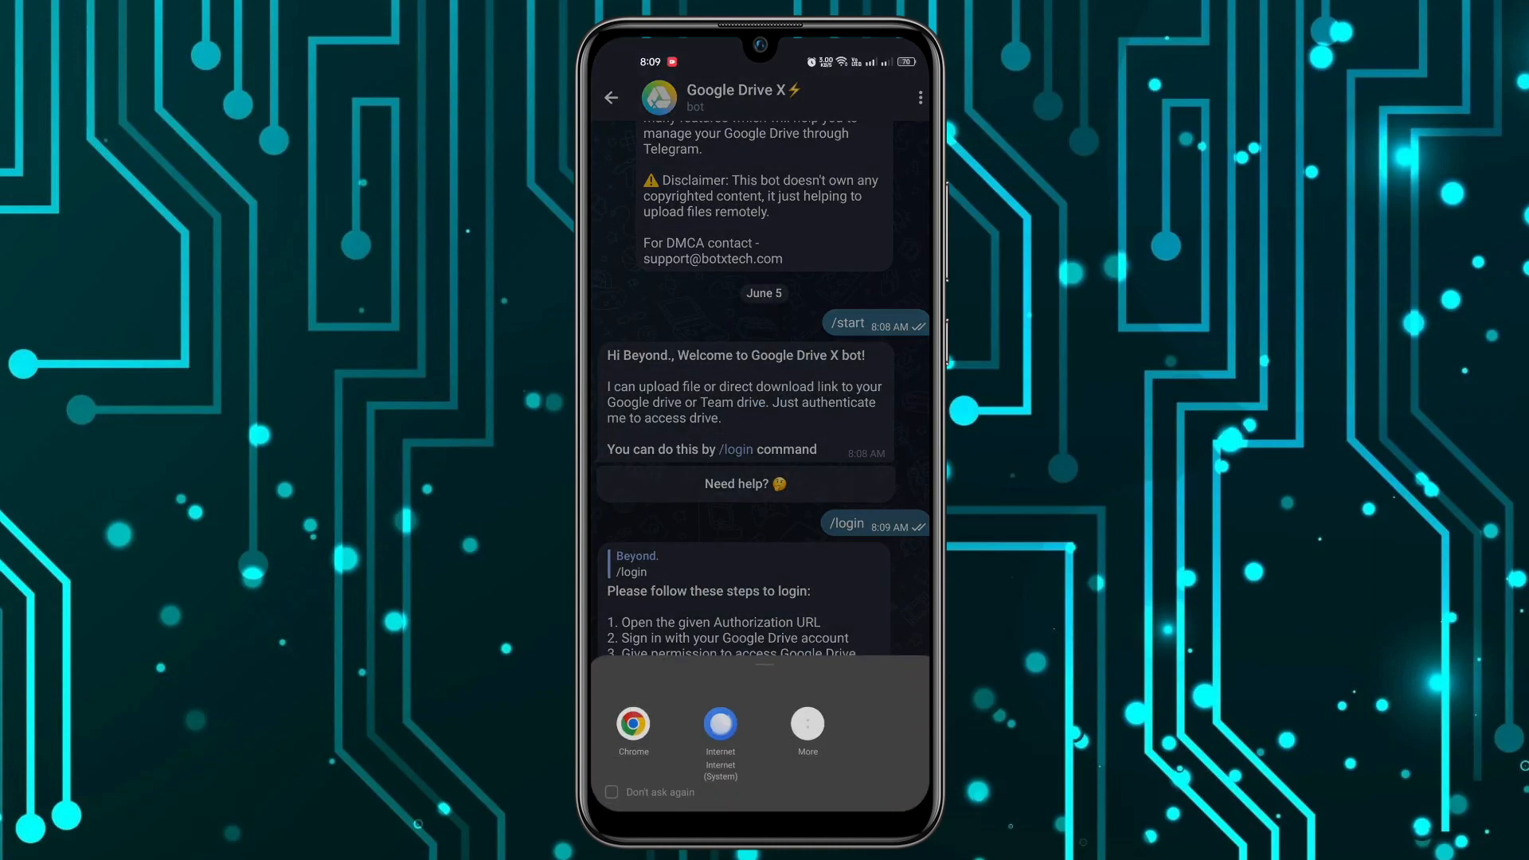
- In Chrome, pass Google sign-in with a text-message 2-step verification code
{"action": "left_click", "coordinate": [633, 731]}
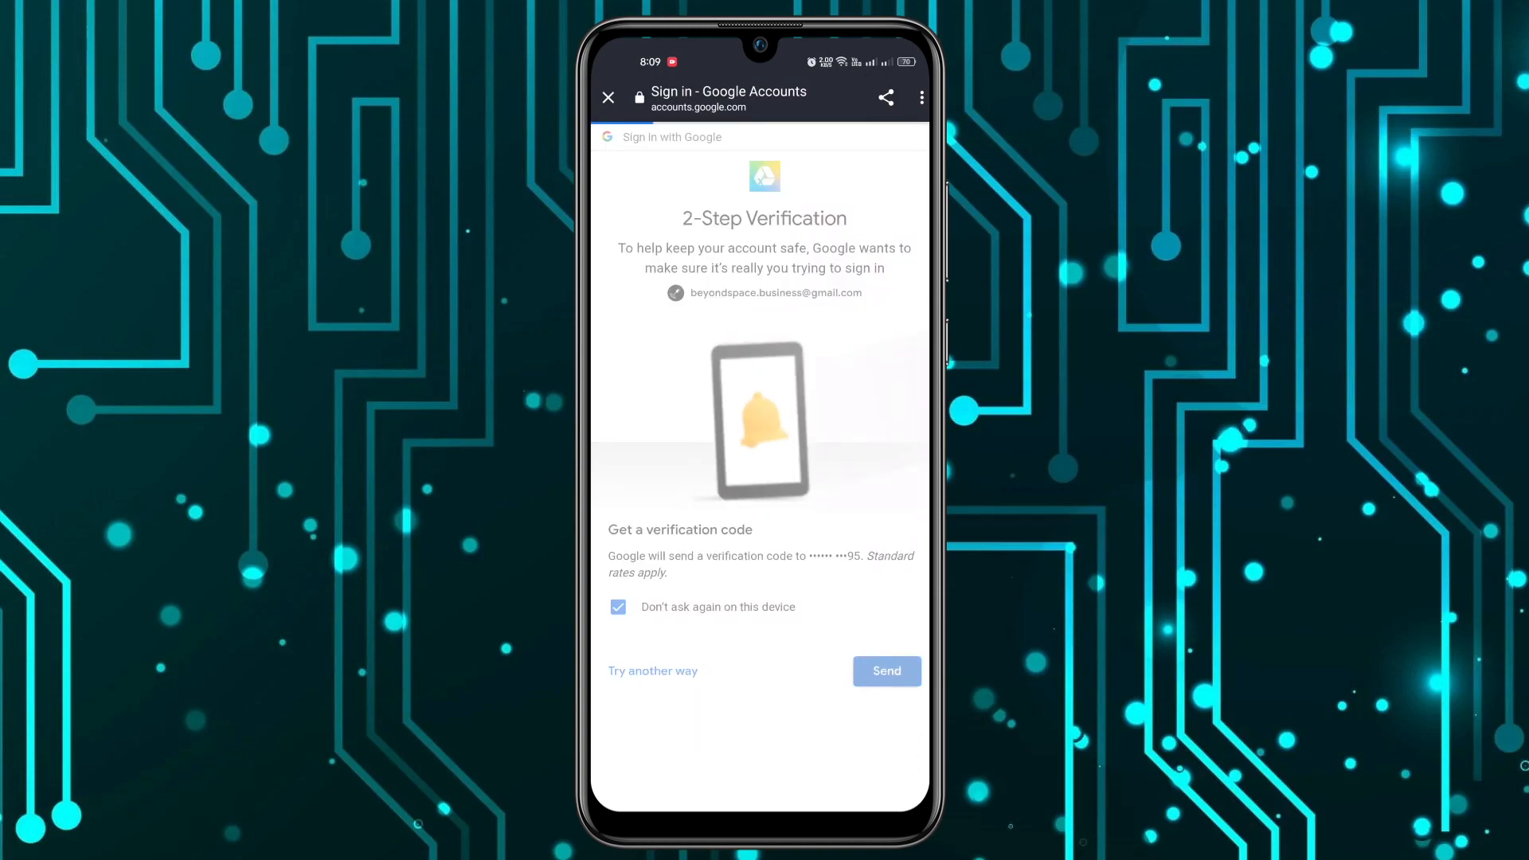
{"action": "left_click", "coordinate": [884, 671]}
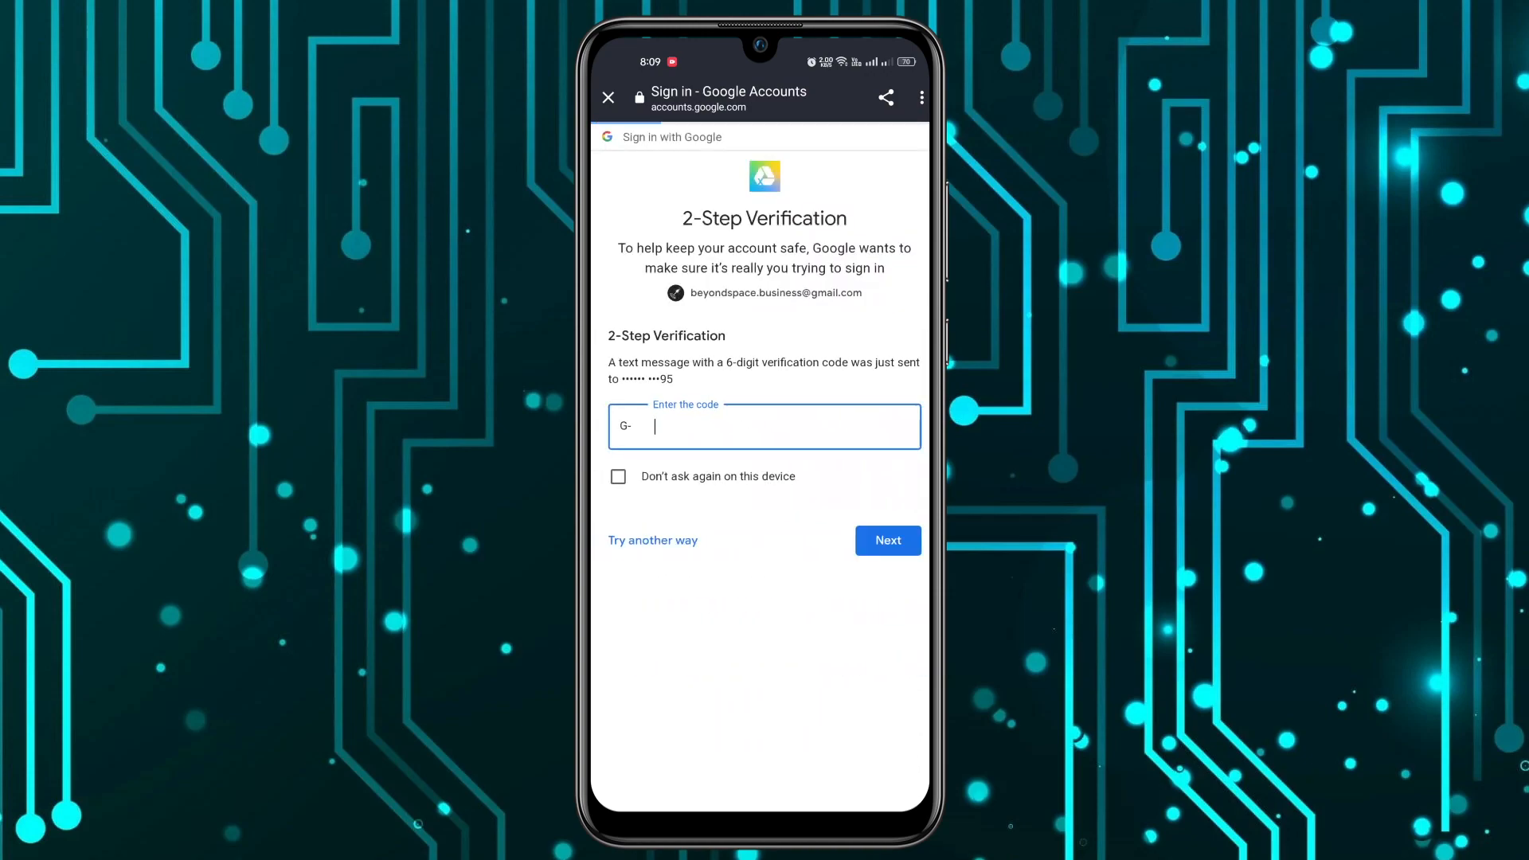
{"action": "left_click", "coordinate": [763, 427]}
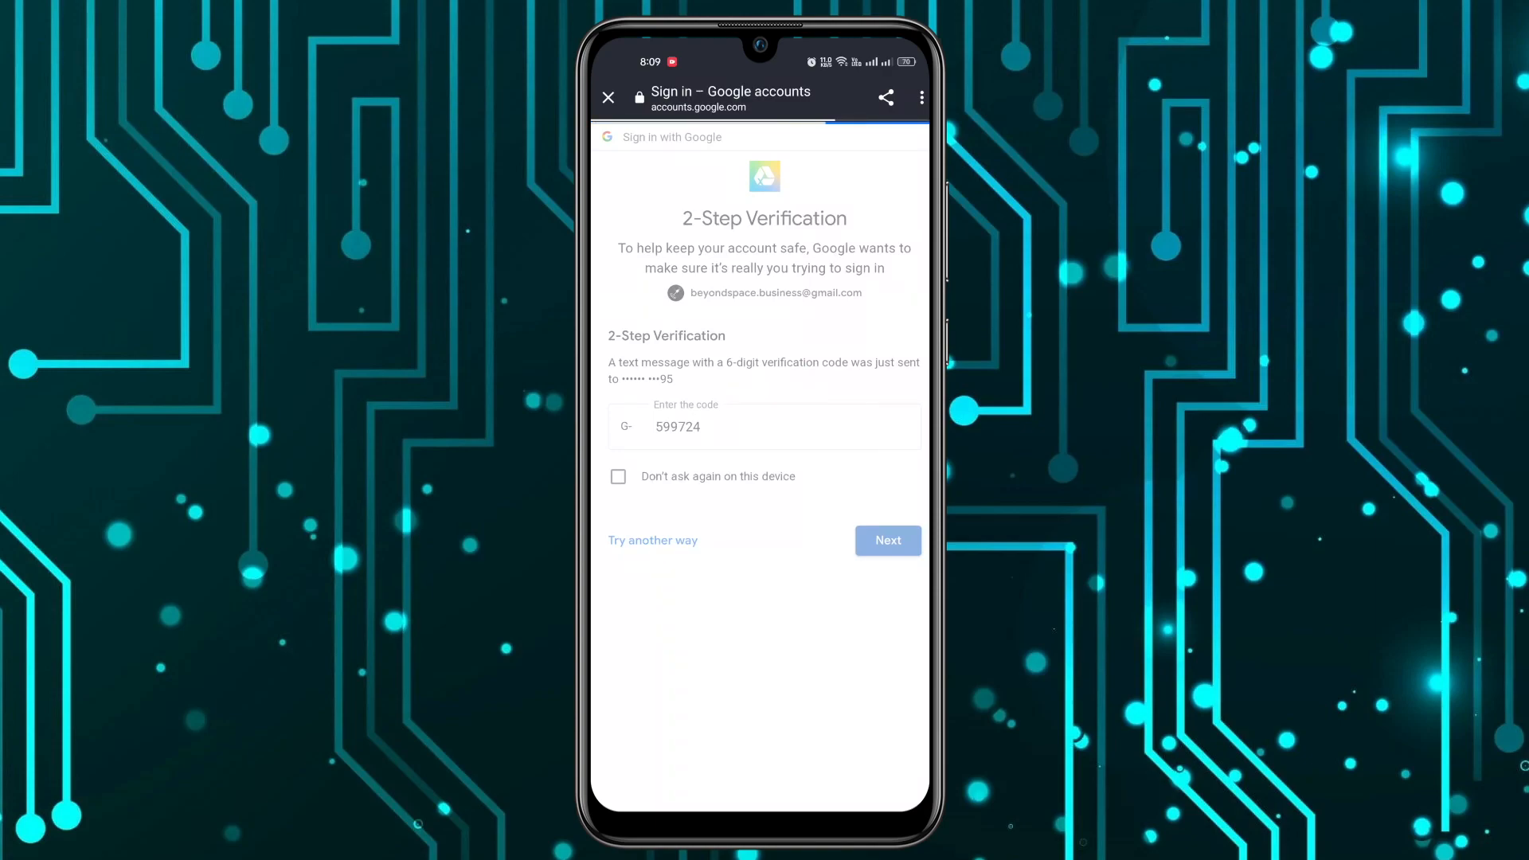
{"action": "left_click", "coordinate": [887, 540]}
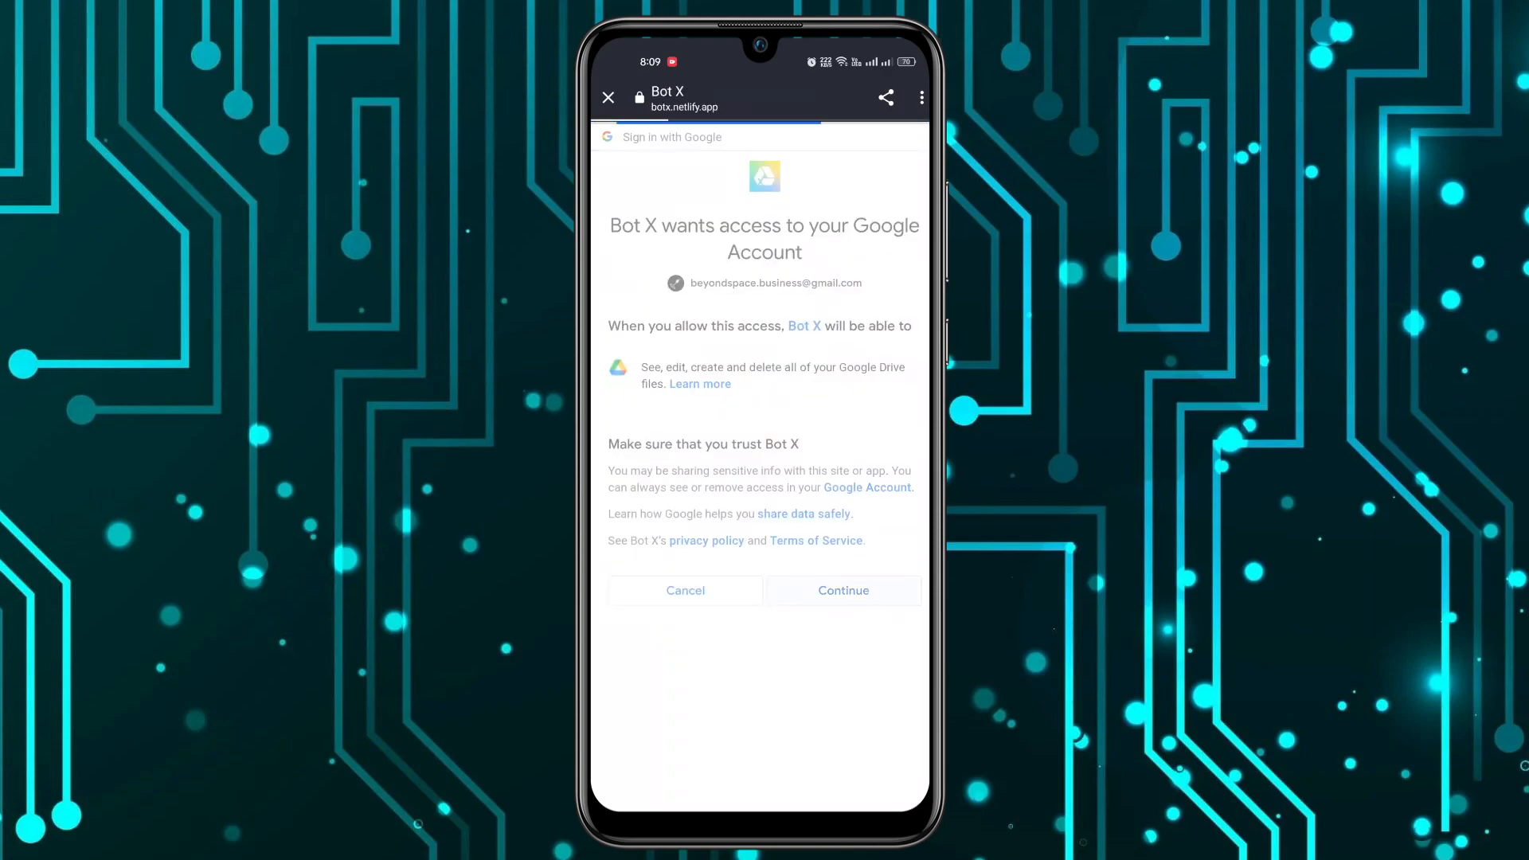
- Grant Bot X access to Google Drive and copy the authorization code to the clipboard
{"action": "left_click", "coordinate": [842, 589]}
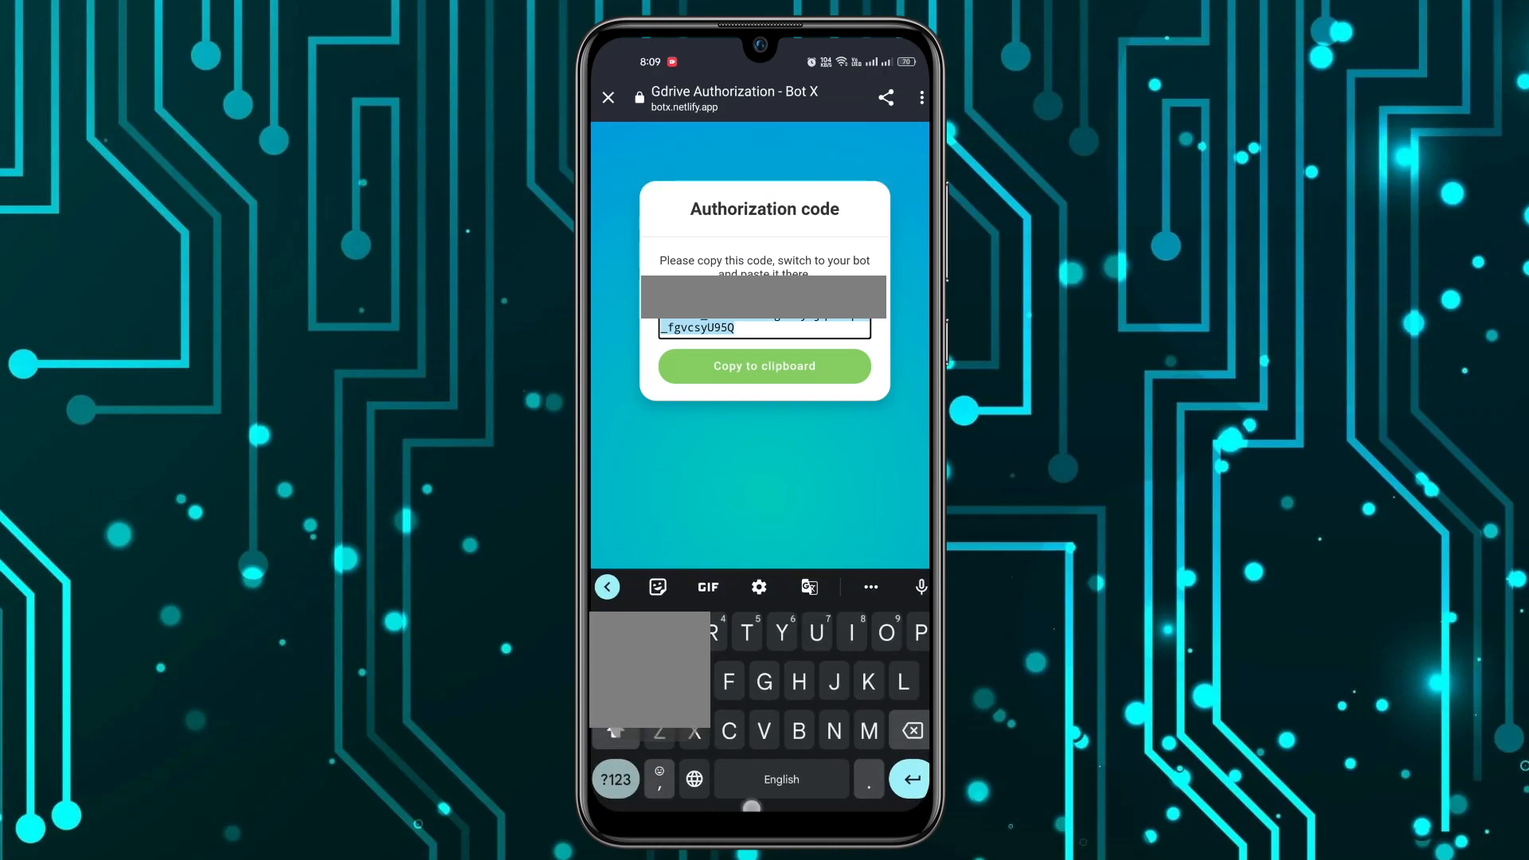
{"action": "left_click", "coordinate": [609, 97]}
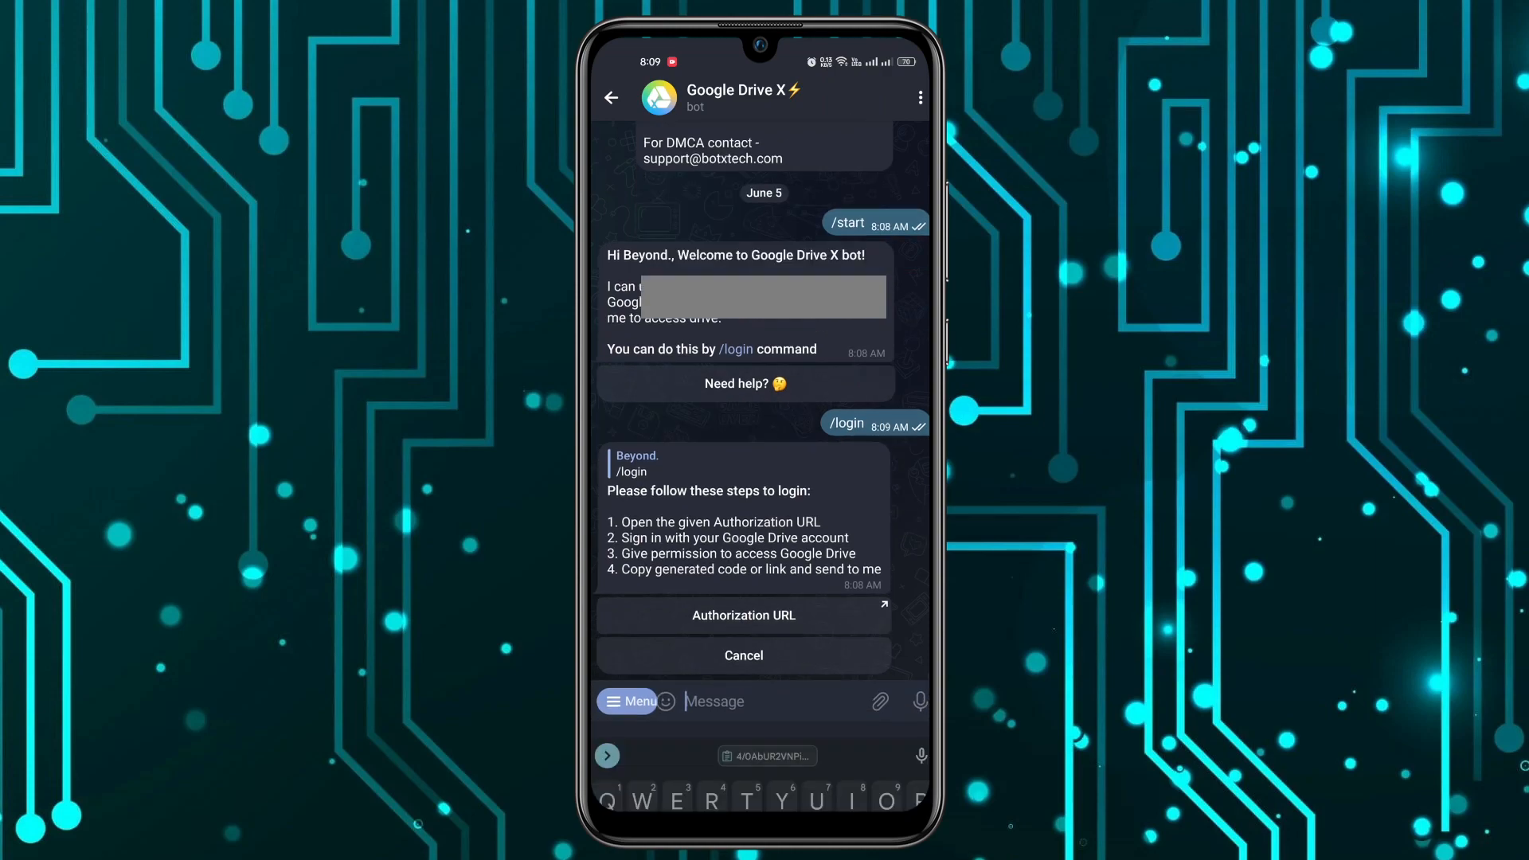
- Paste the copied authorization code into the bot's message box and send it
{"action": "left_click", "coordinate": [741, 701]}
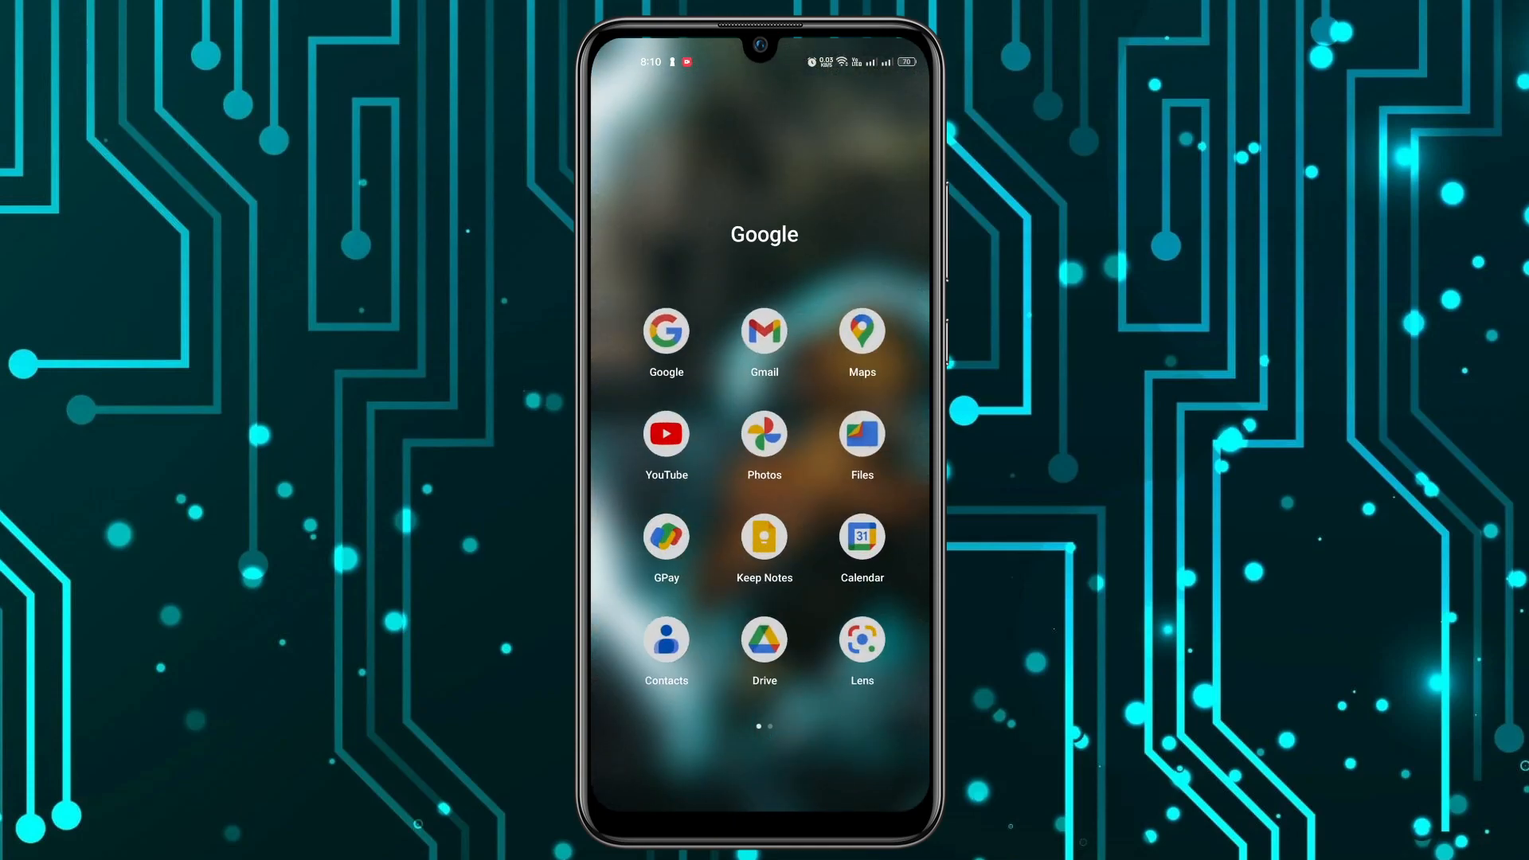
- Launch Drive, switch to the bot-linked account and view the TheGdriveXbot folder
{"action": "left_click", "coordinate": [763, 640]}
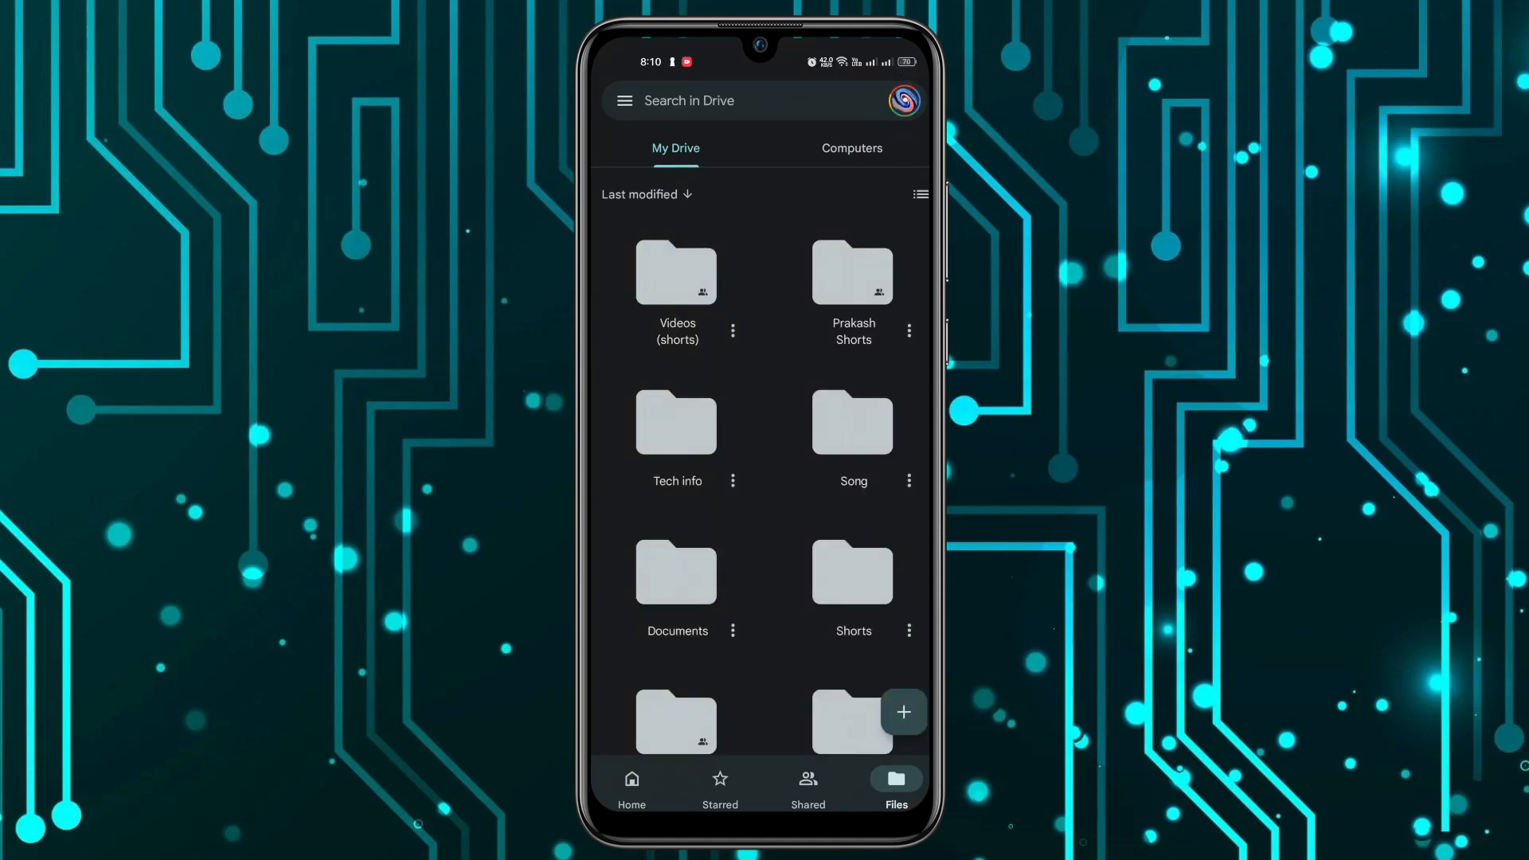
{"action": "left_click", "coordinate": [902, 100]}
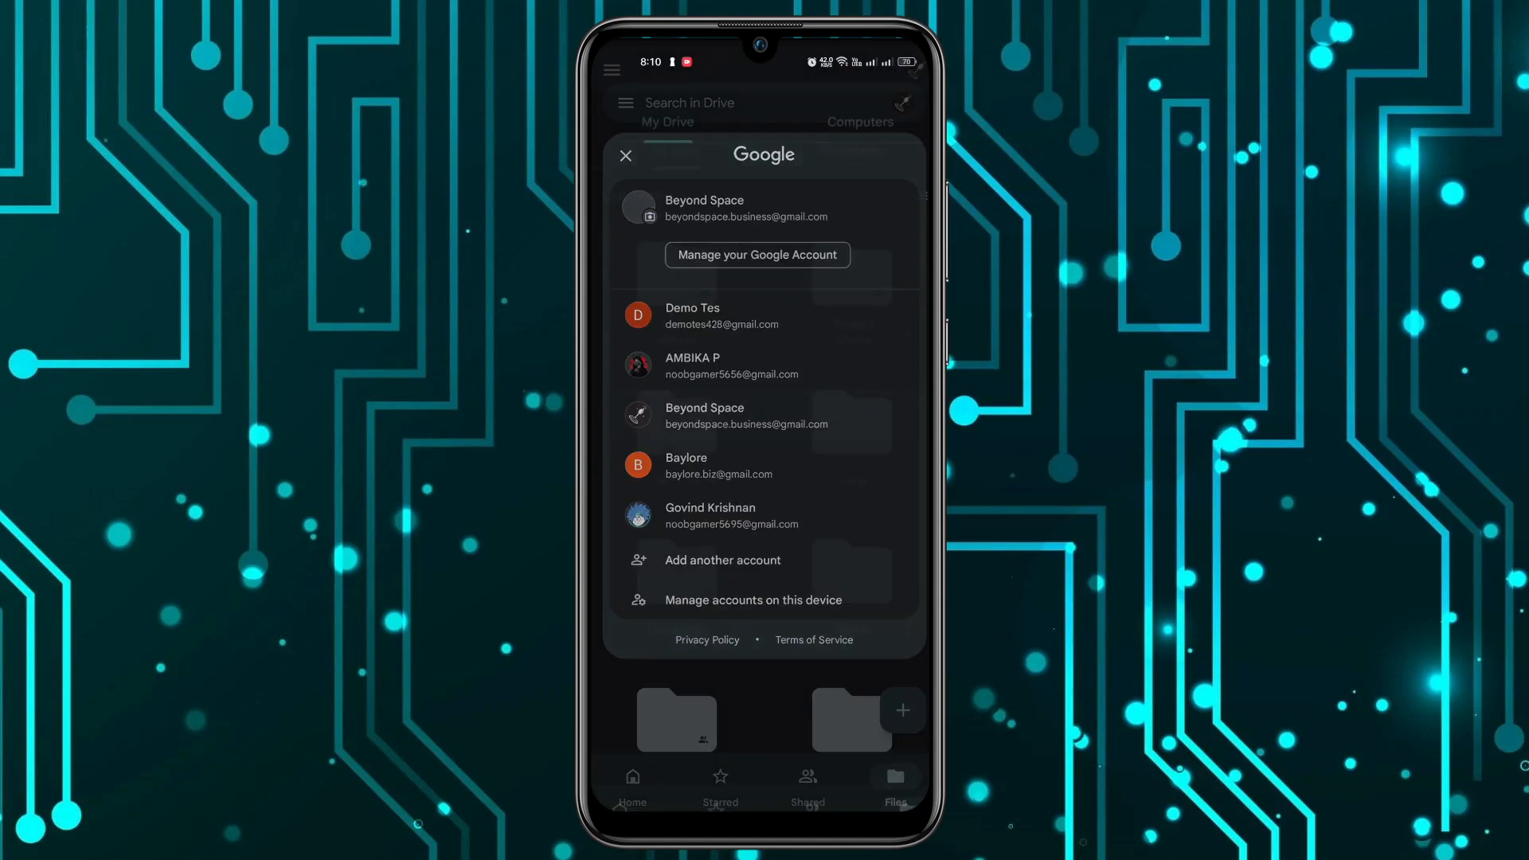
{"action": "left_click", "coordinate": [626, 155]}
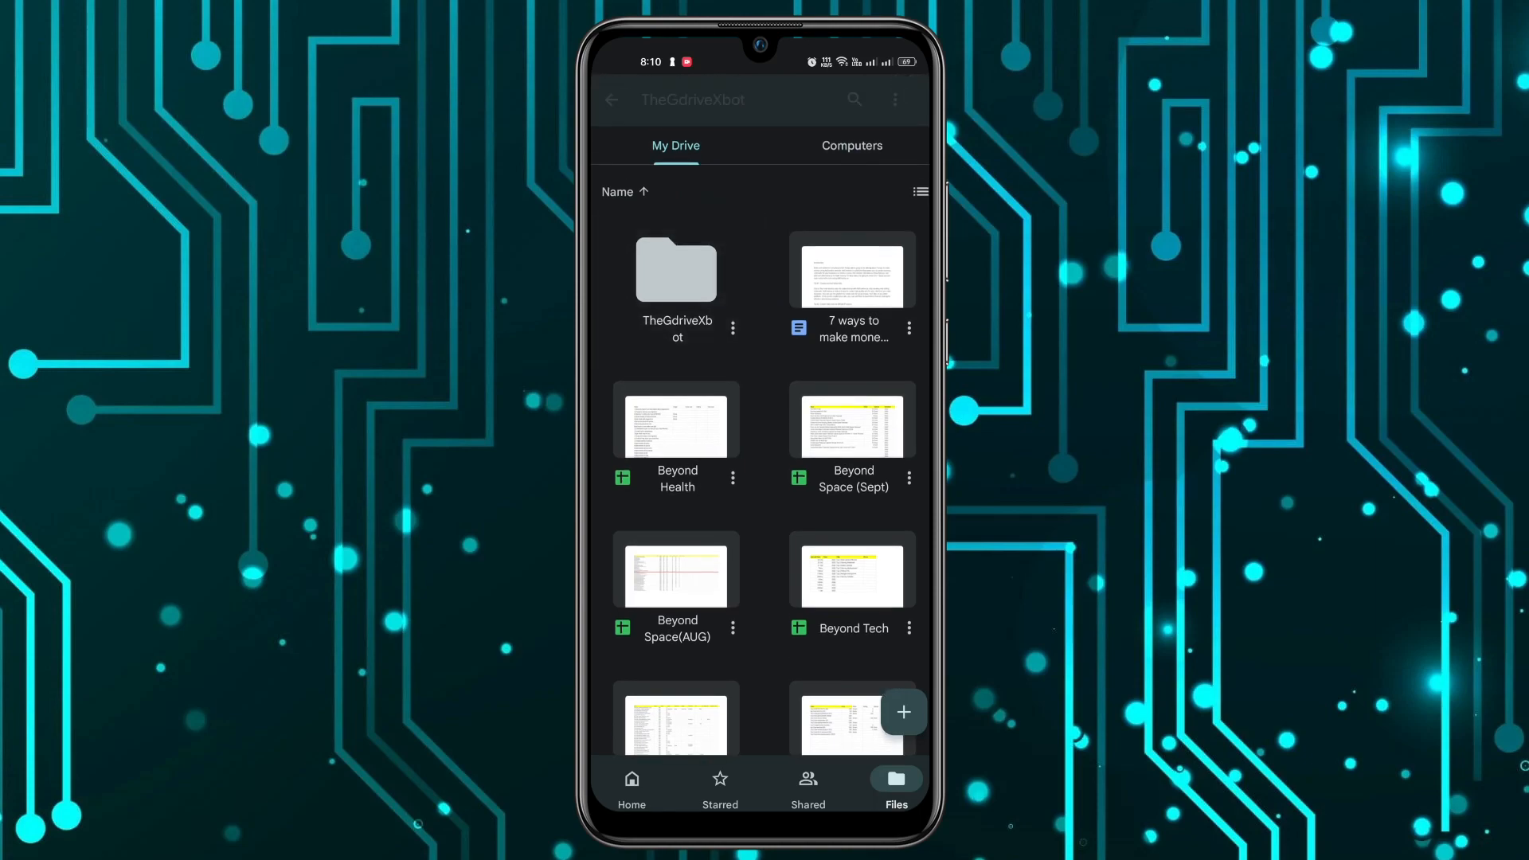
{"action": "left_click", "coordinate": [676, 271]}
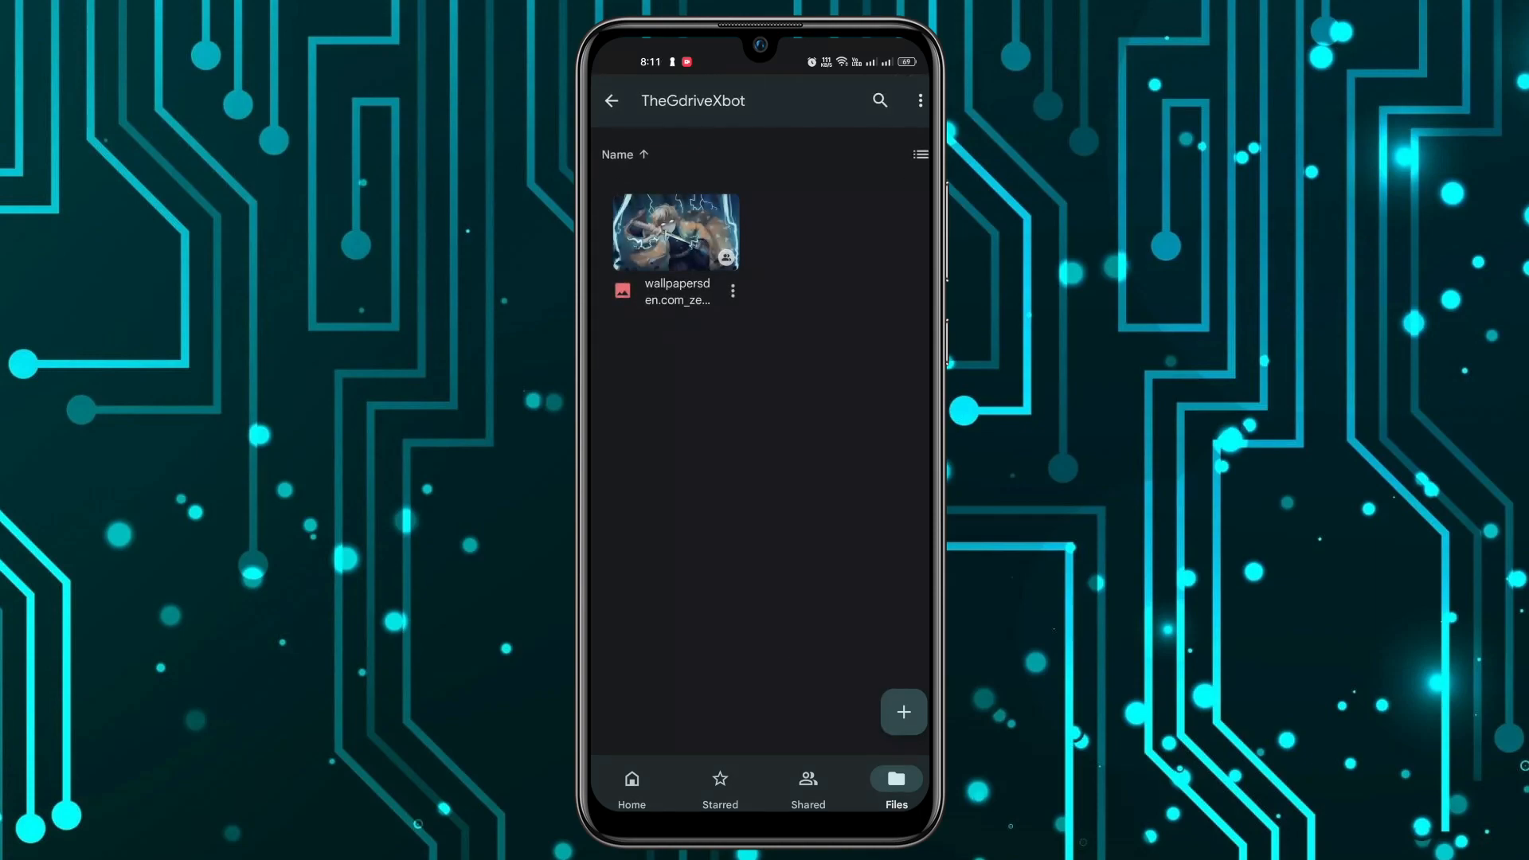